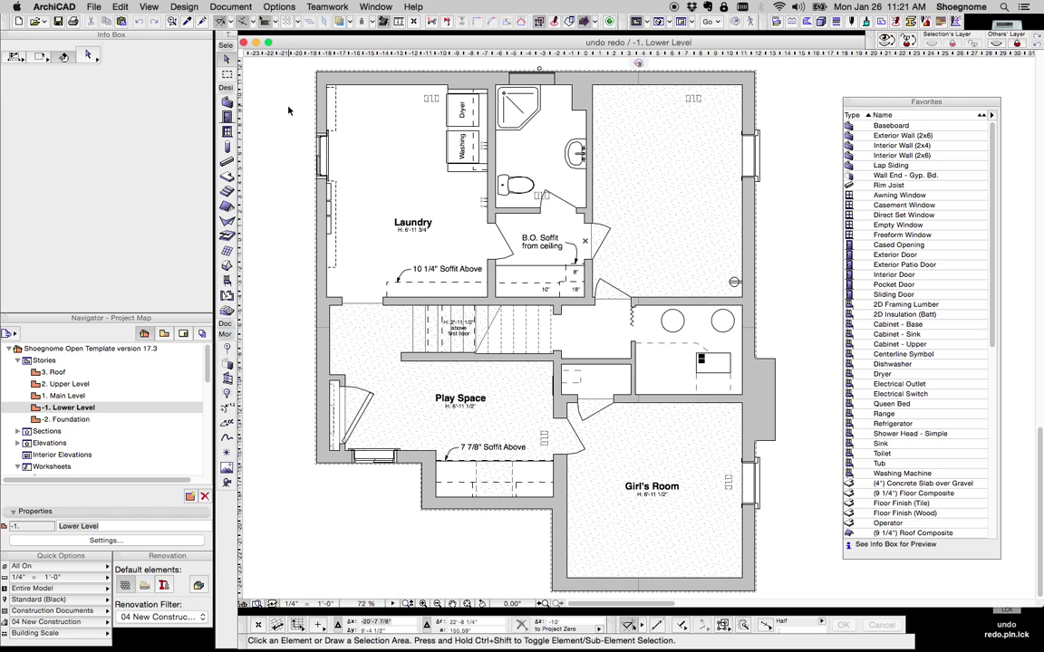
mouse_move(142, 27)
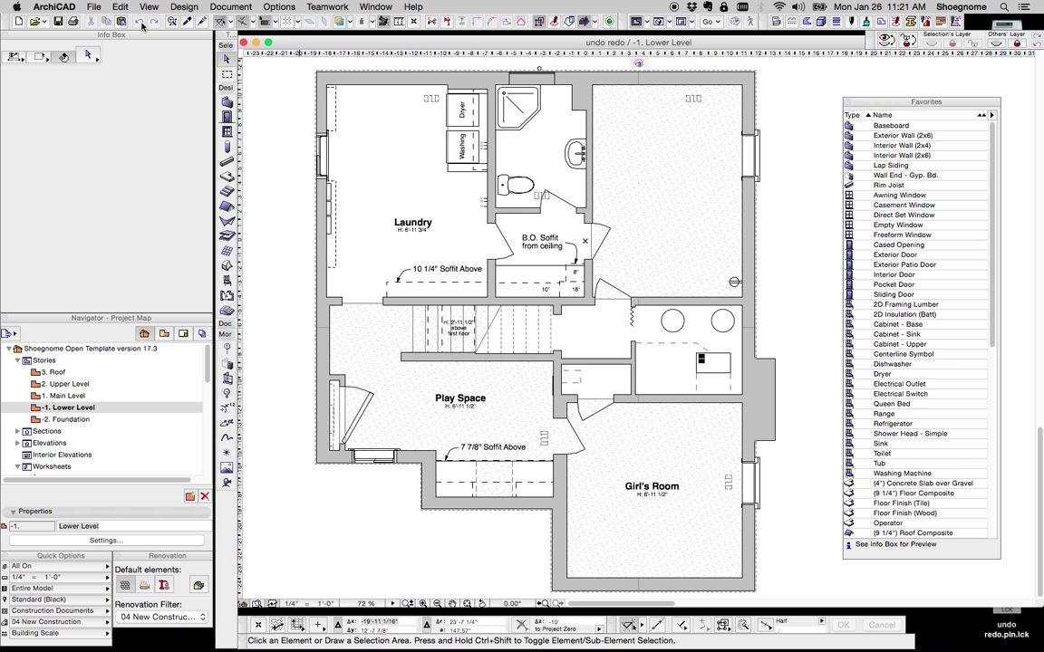
mouse_move(142, 26)
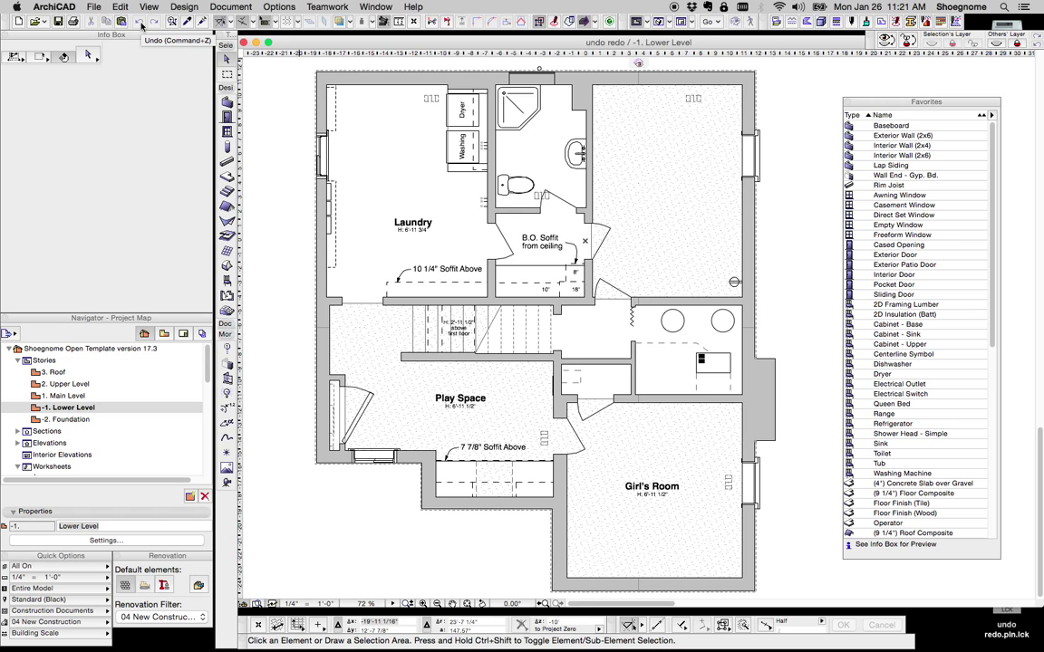
mouse_move(156, 25)
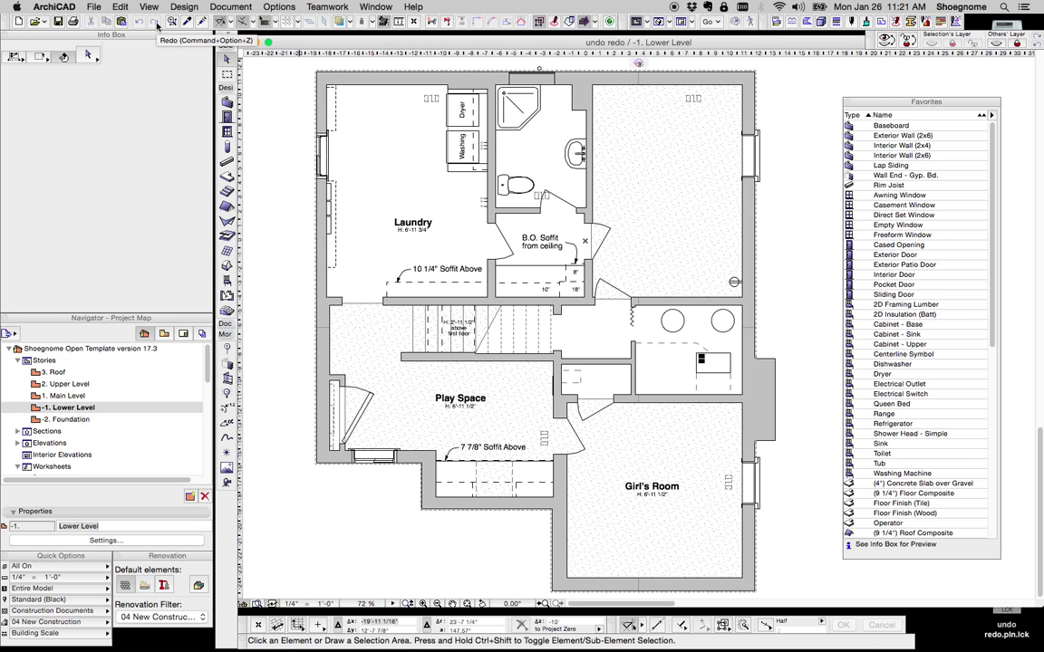
Open the Edit menu to view the Undo and Redo commands
click(119, 7)
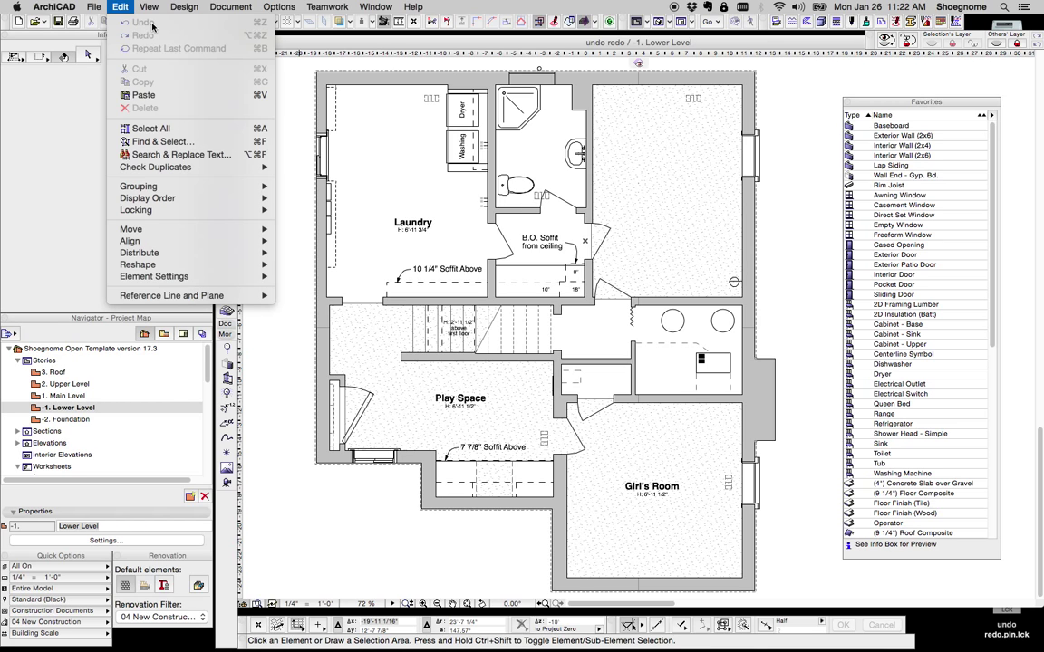
mouse_move(236, 36)
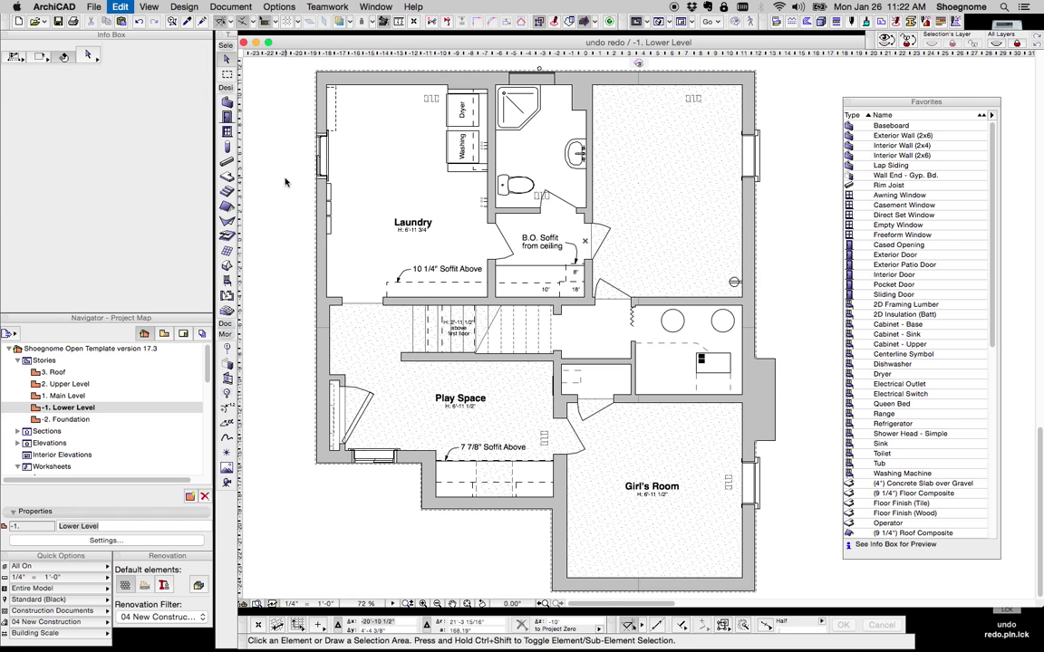
Remove the dryer, washer, toilet and sink from the Laundry
click(332, 221)
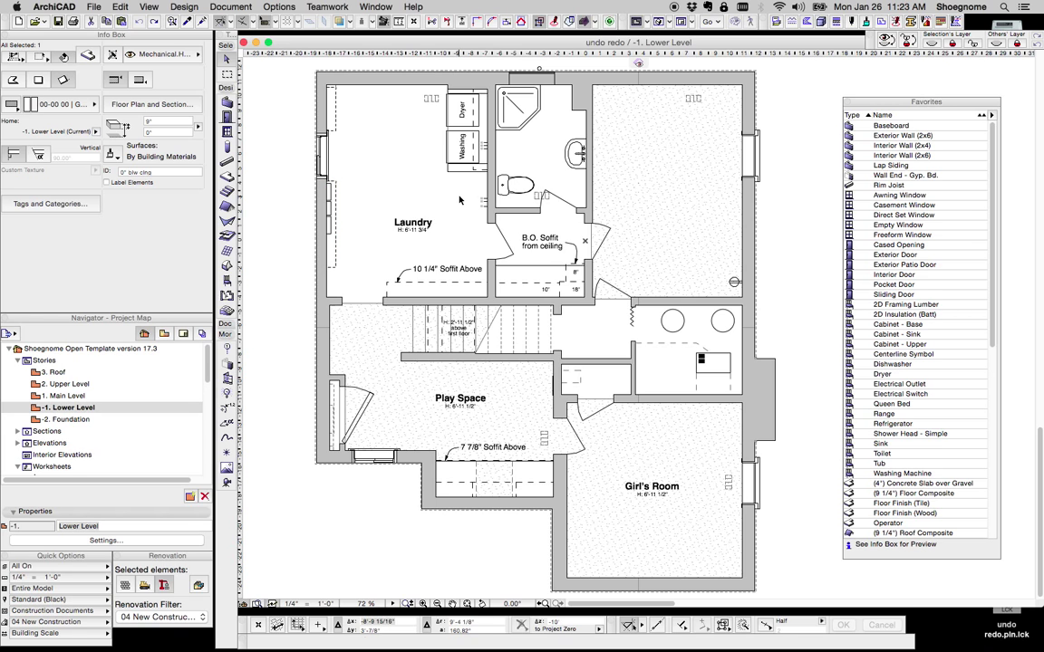
click(464, 131)
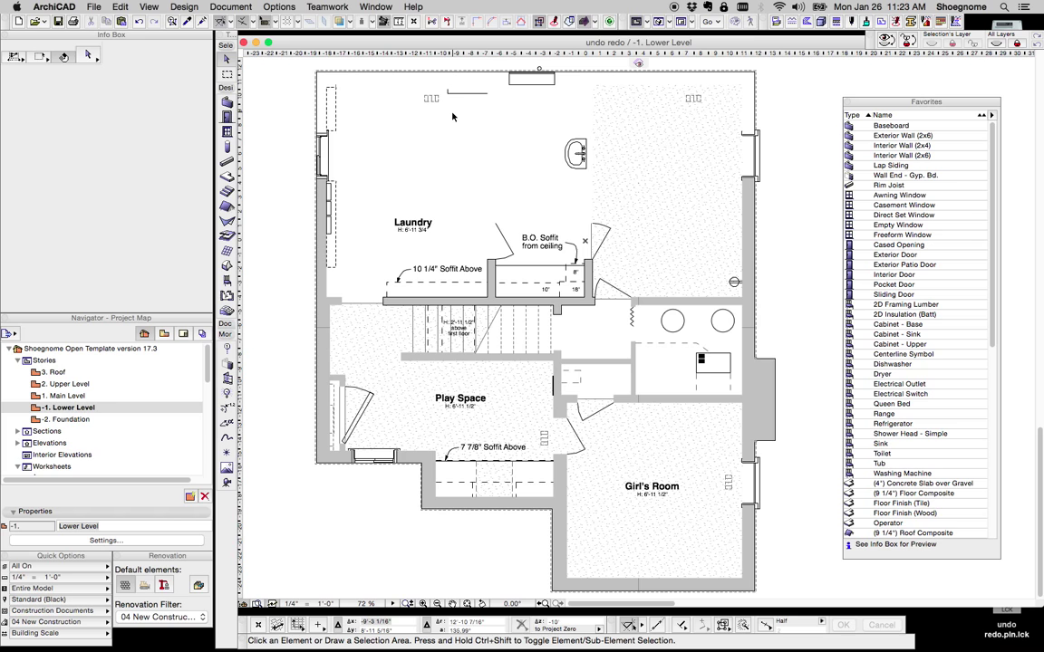
click(576, 152)
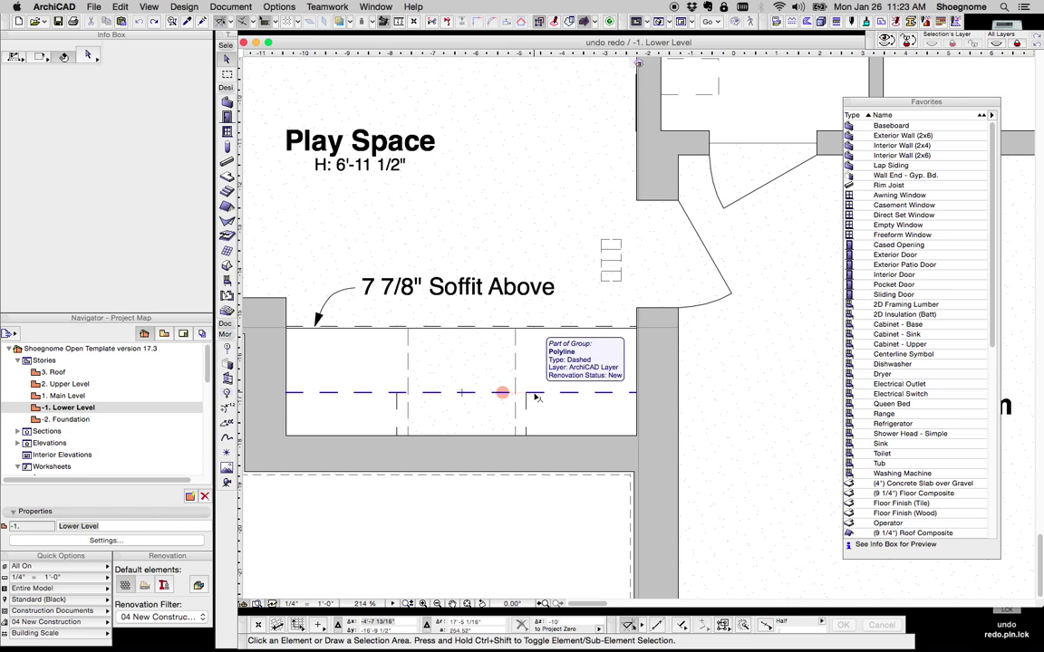
Restore the laundry fixtures with Redo and pan back to the Laundry
click(503, 392)
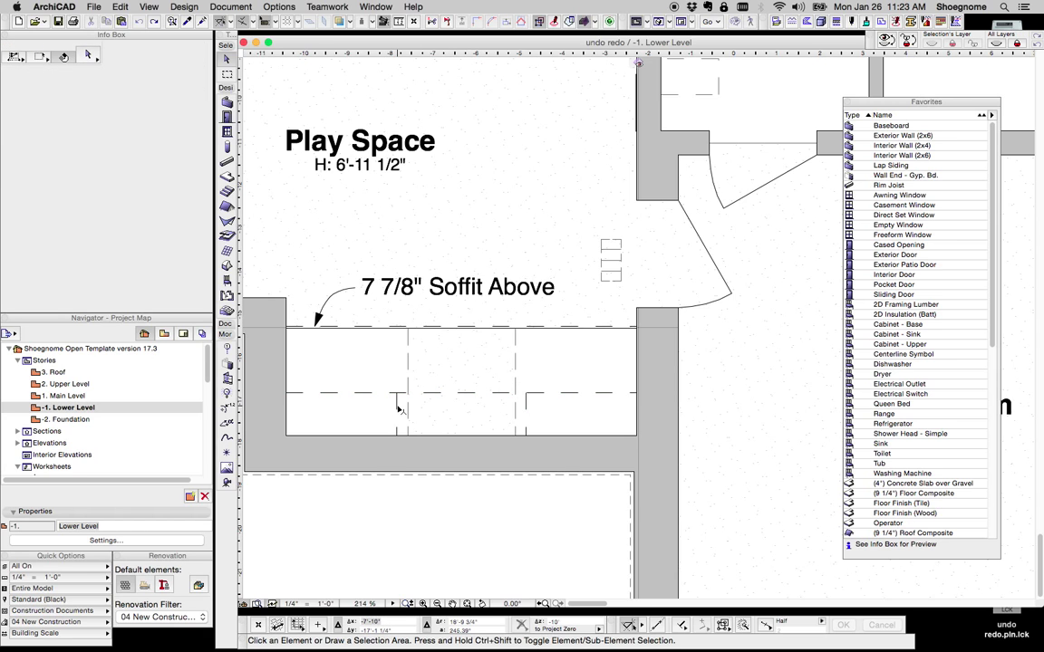
drag(400, 409, 555, 393)
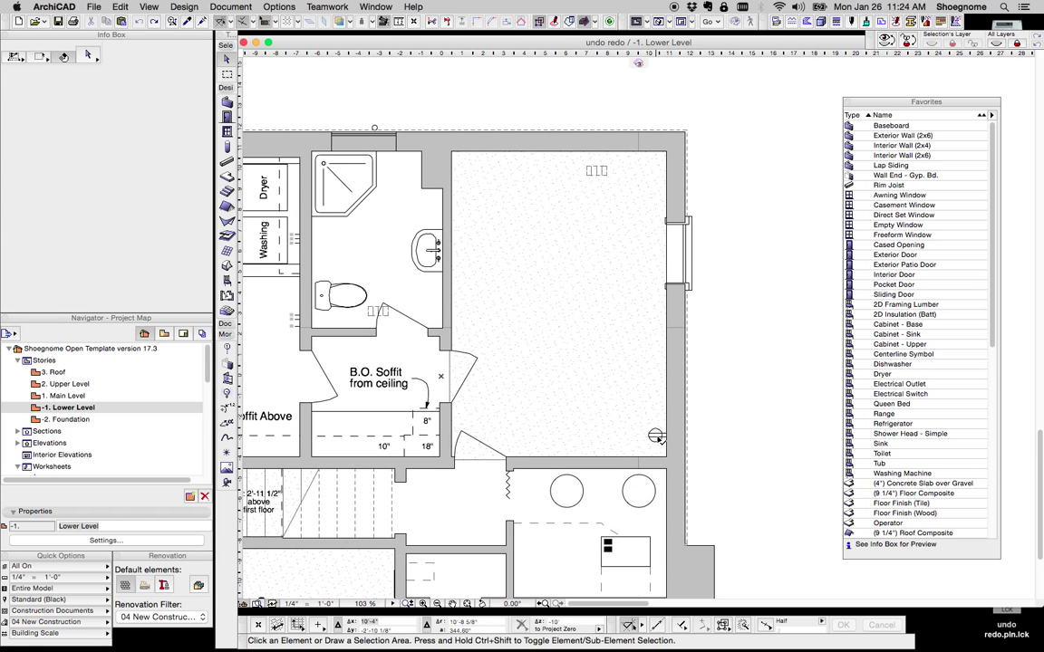
click(657, 437)
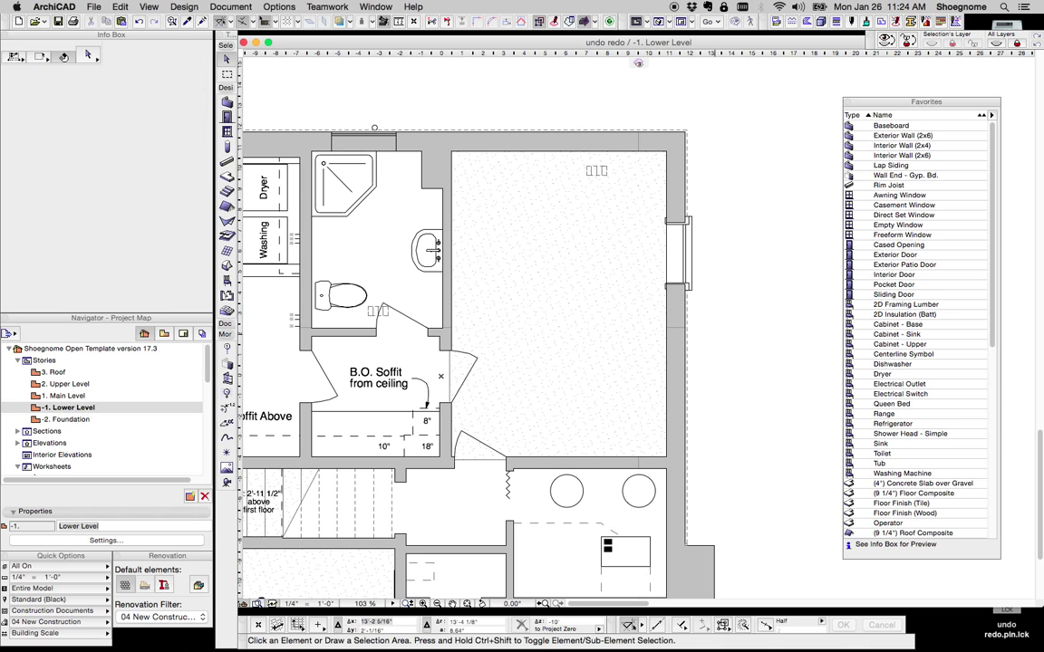
click(656, 312)
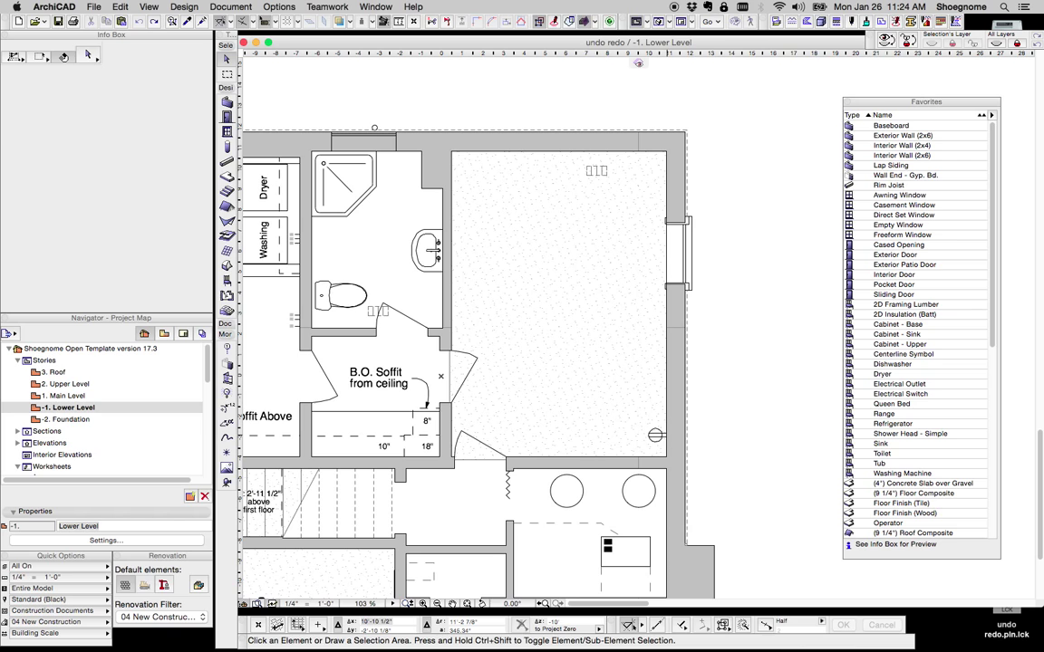
click(656, 435)
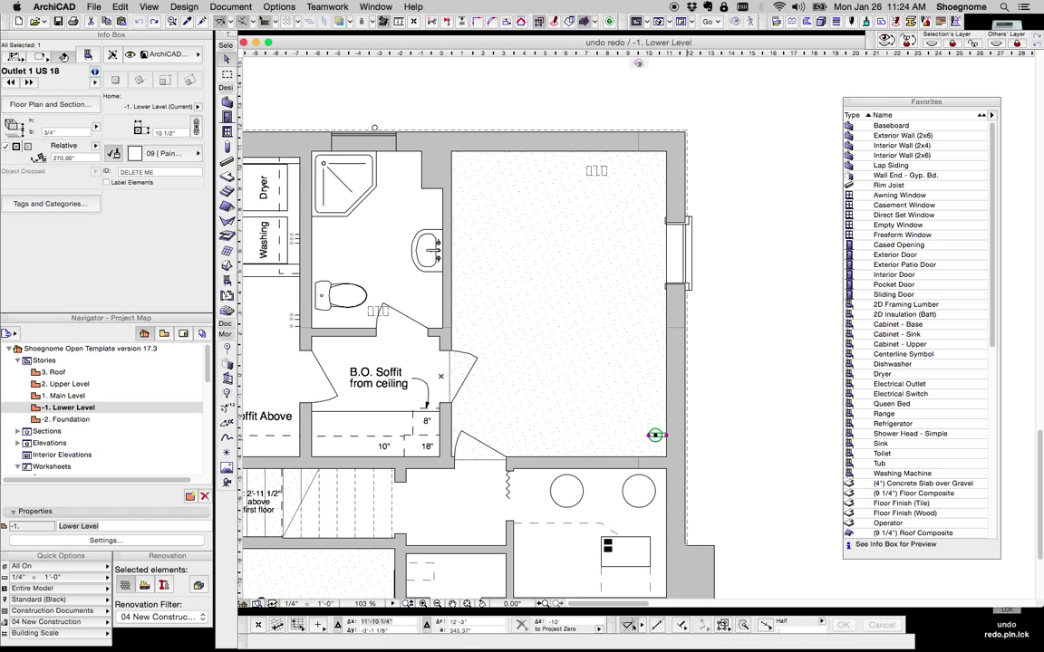
mouse_move(654, 435)
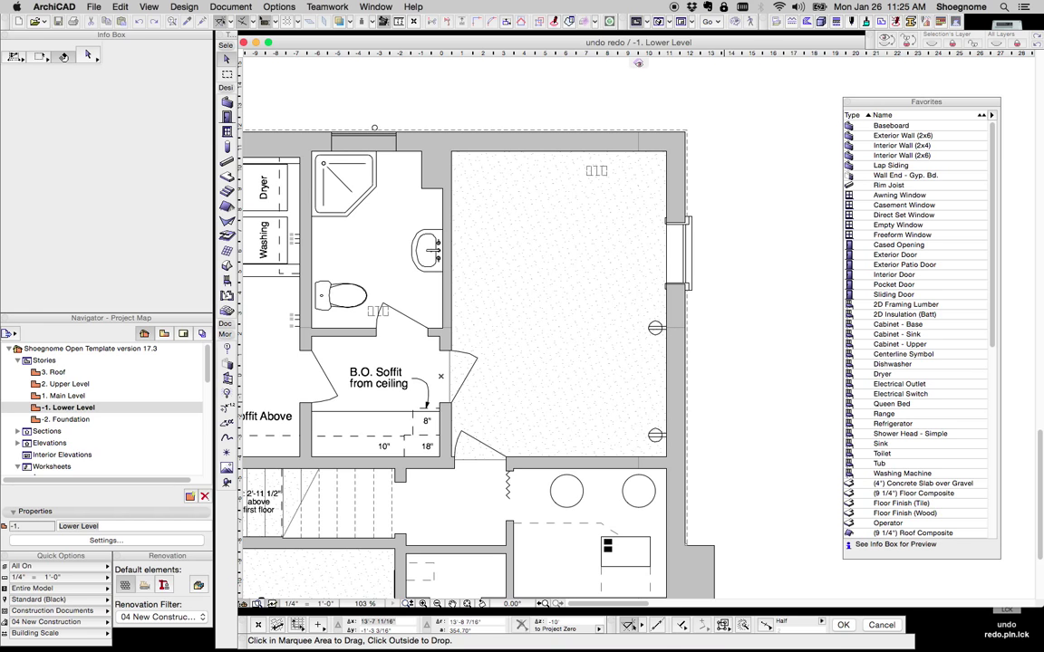
Place a copy of the wall outlet higher on the large room's right wall
click(656, 328)
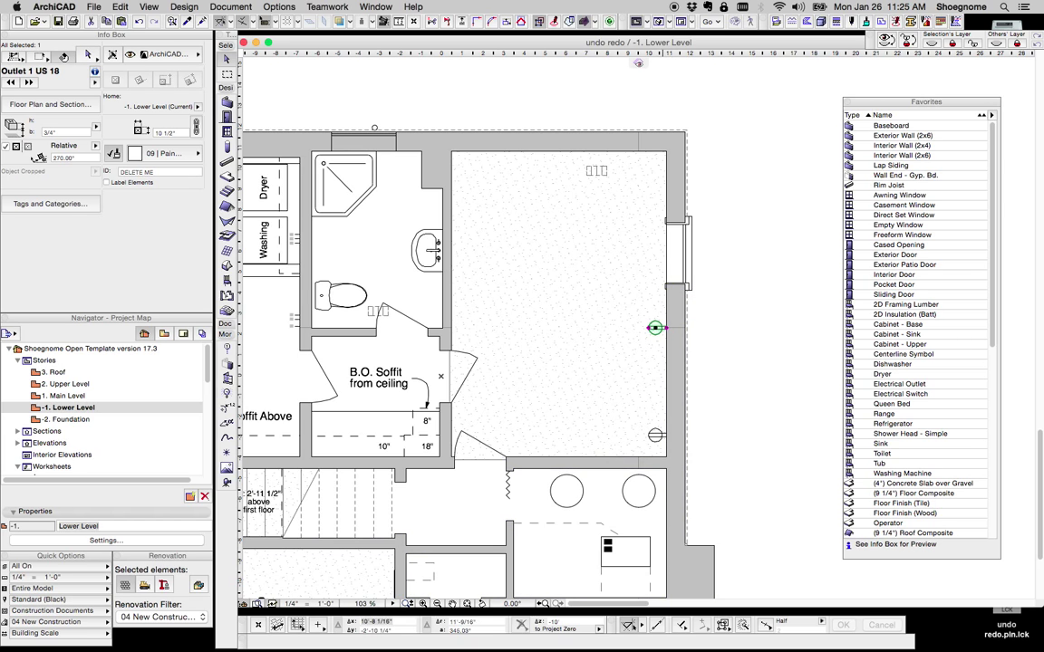
drag(655, 328, 655, 435)
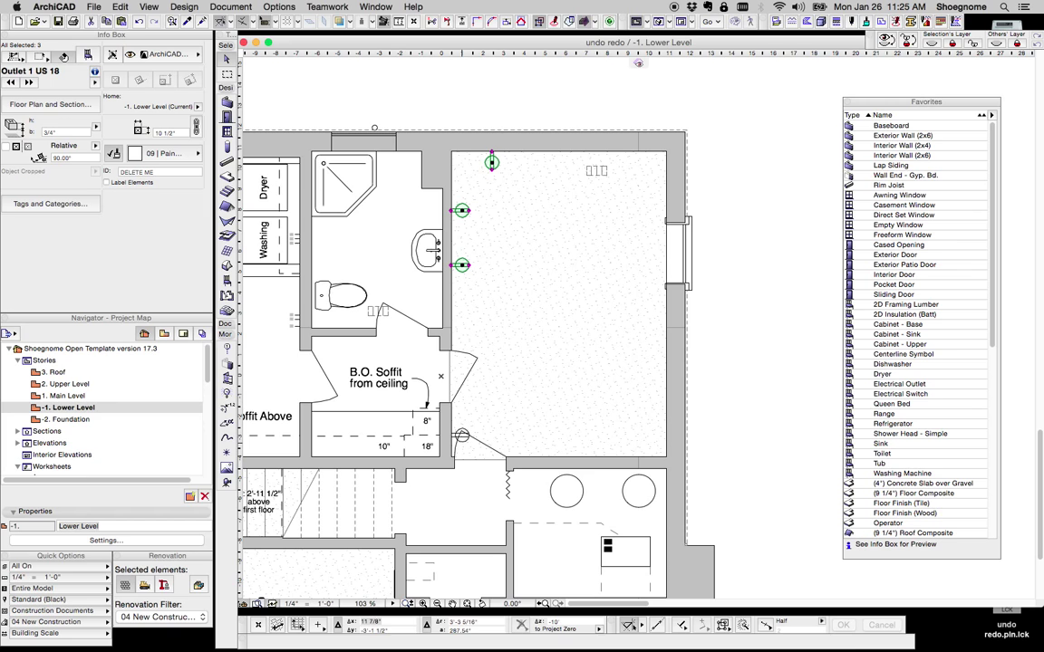
click(462, 435)
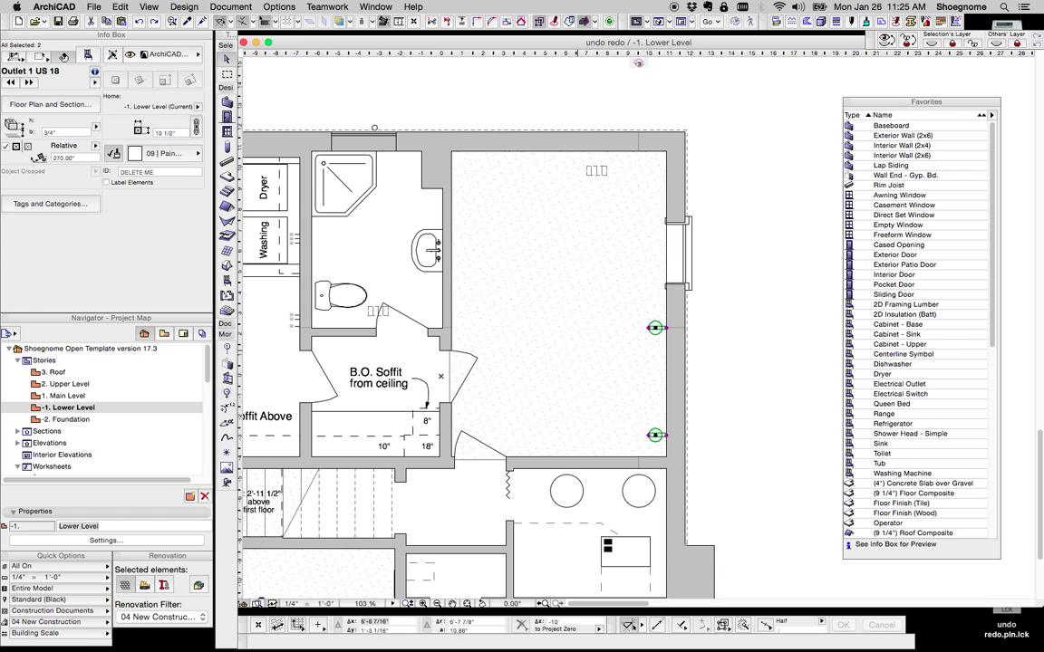
Undo and redo so the pasted outlets return selected
click(119, 8)
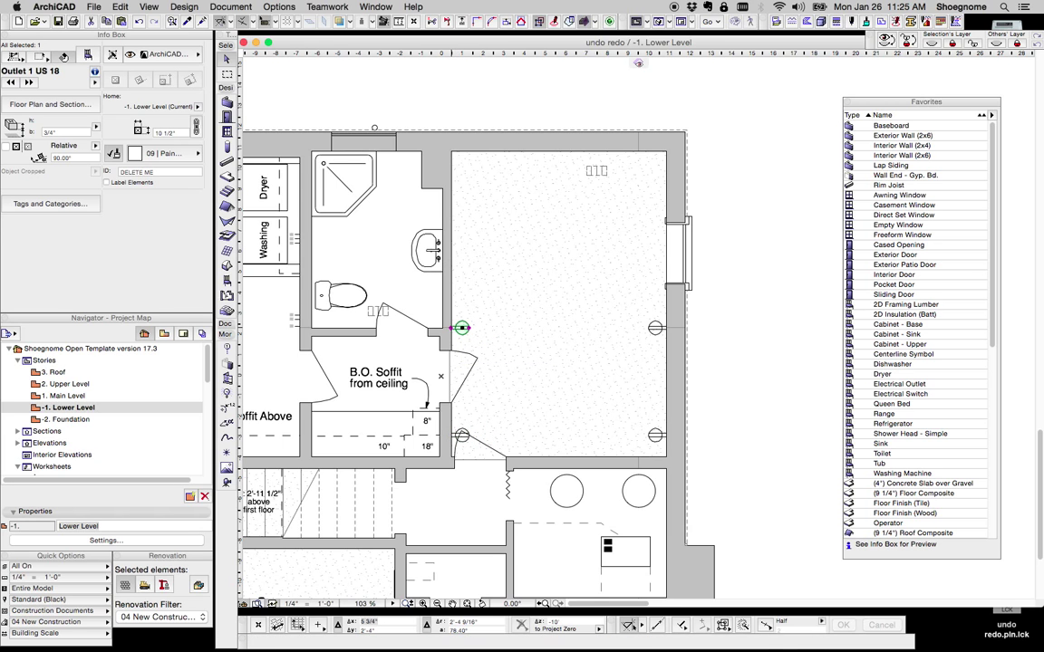
drag(462, 328, 462, 297)
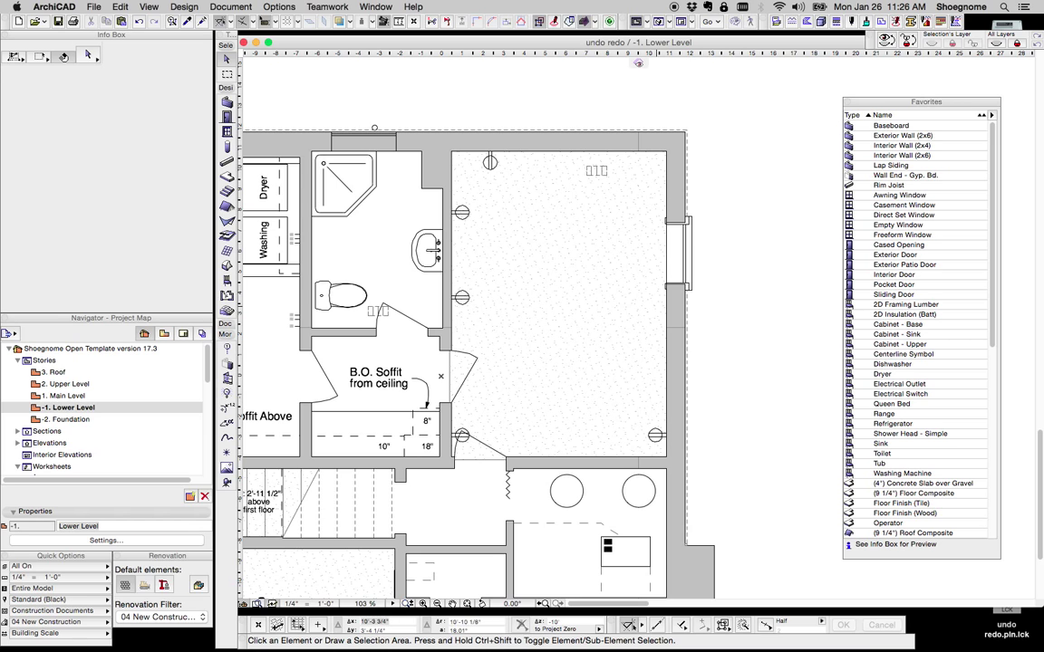
mouse_move(688, 235)
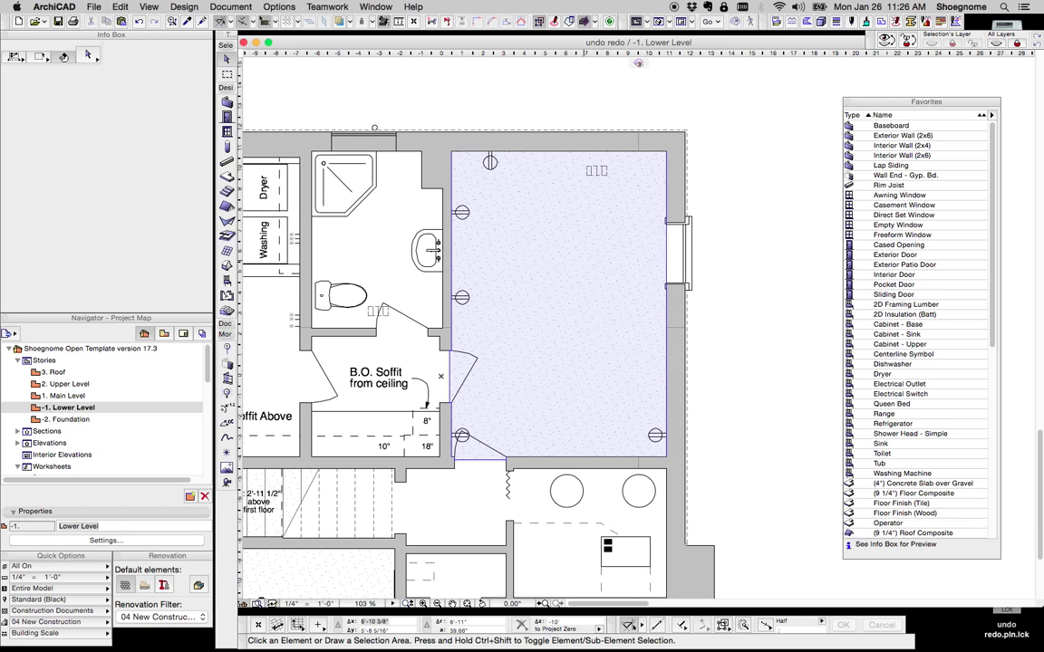
Deselect the room and zoom out to show the whole drawing
click(632, 457)
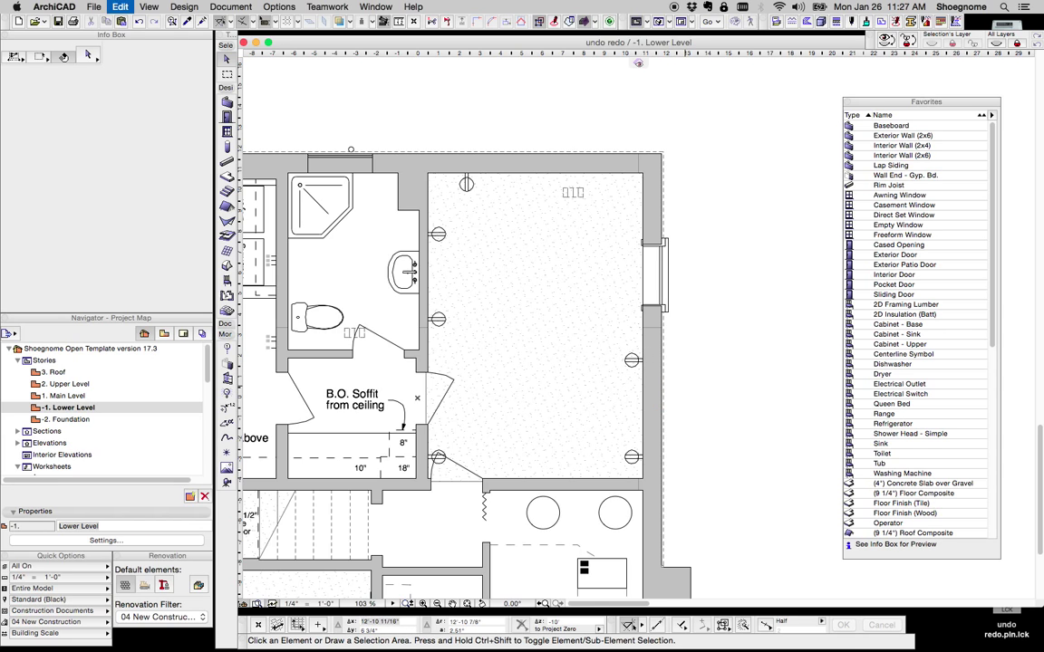
click(631, 361)
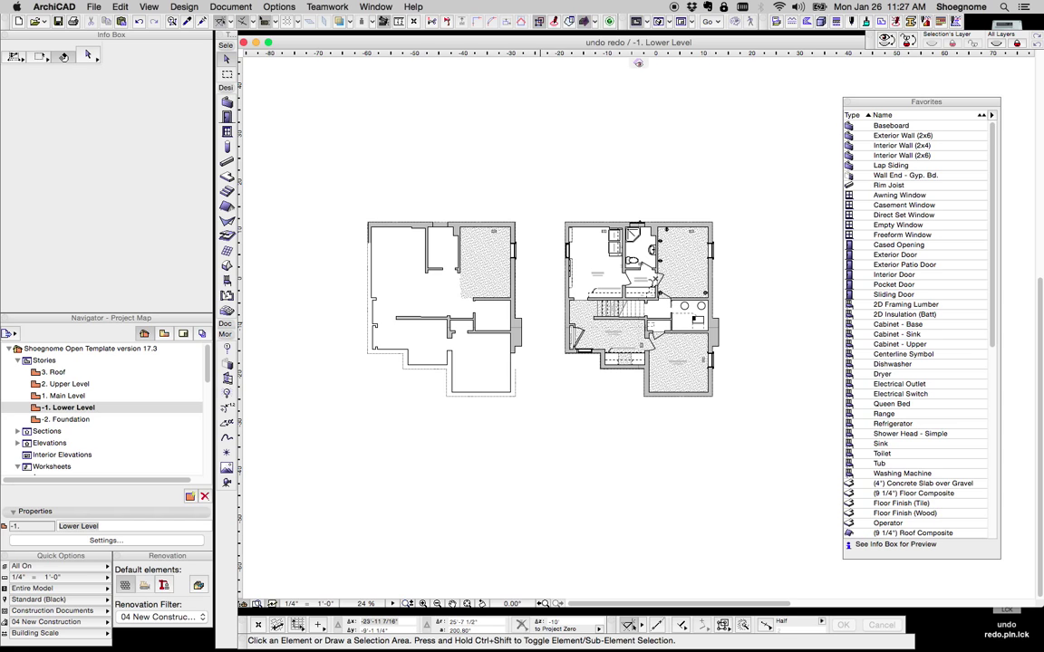
Zoom in on the Laundry and bathroom area
drag(332, 199, 529, 417)
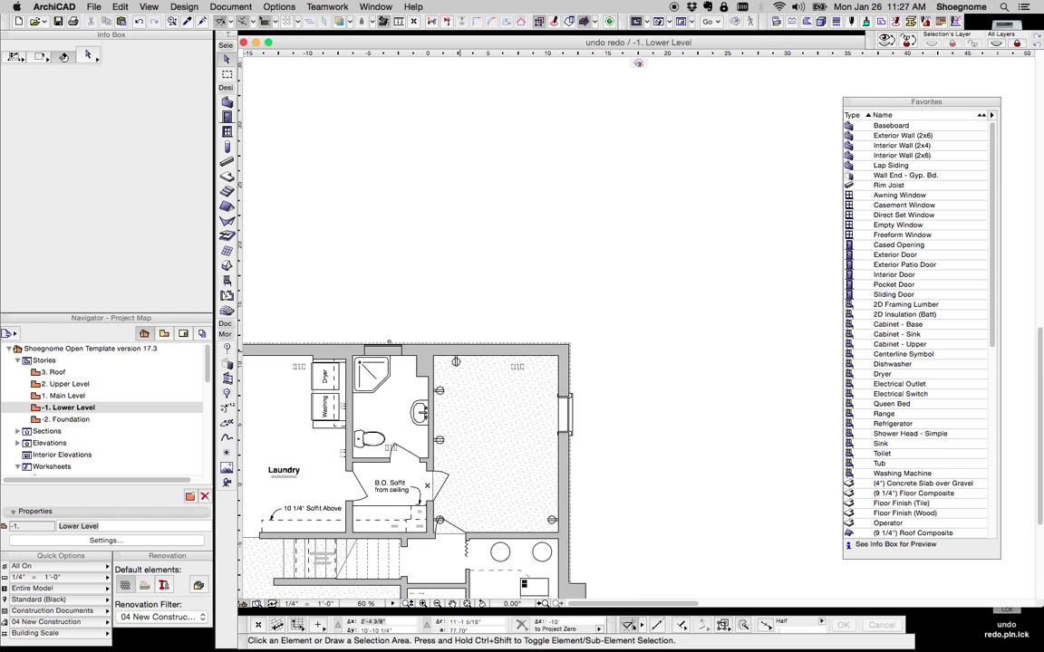
Multiply the bathroom sink into a row of copies above the plan
click(456, 363)
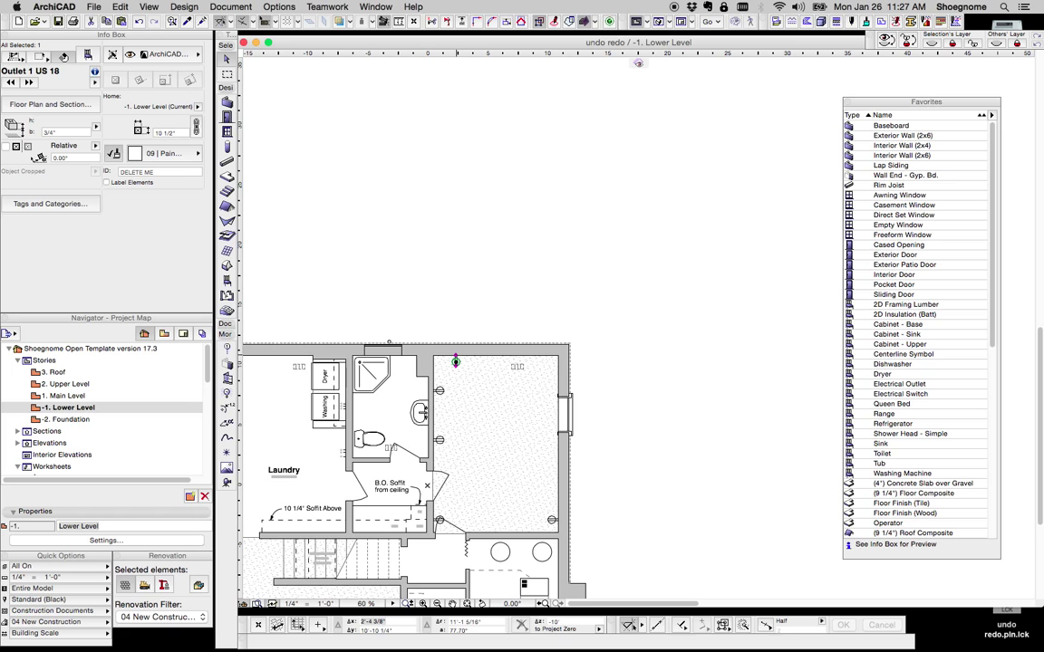
click(420, 413)
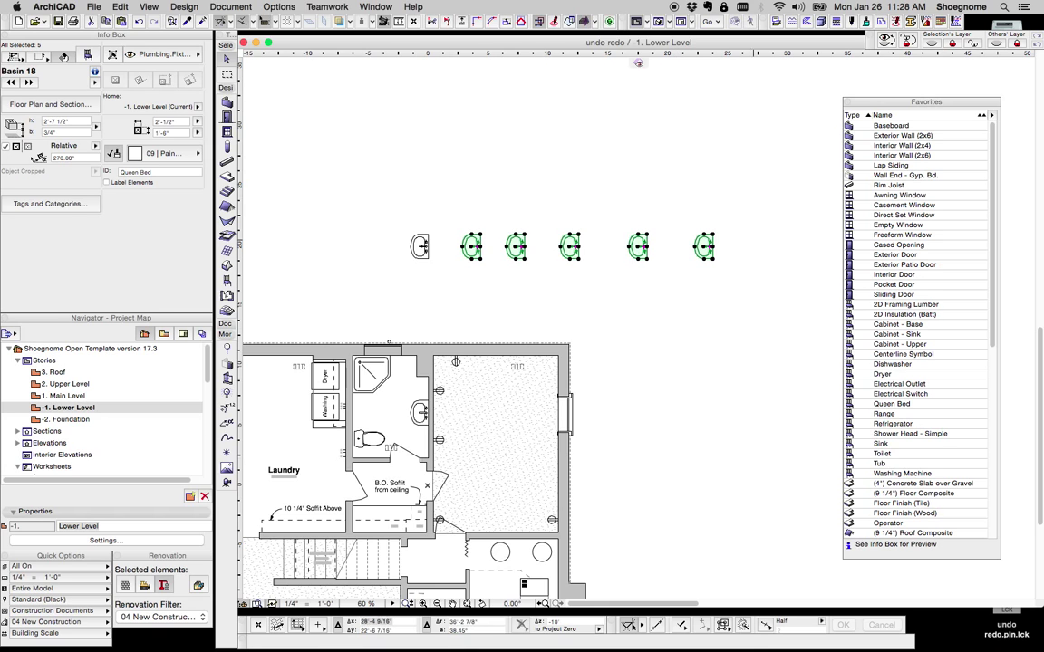
mouse_move(471, 247)
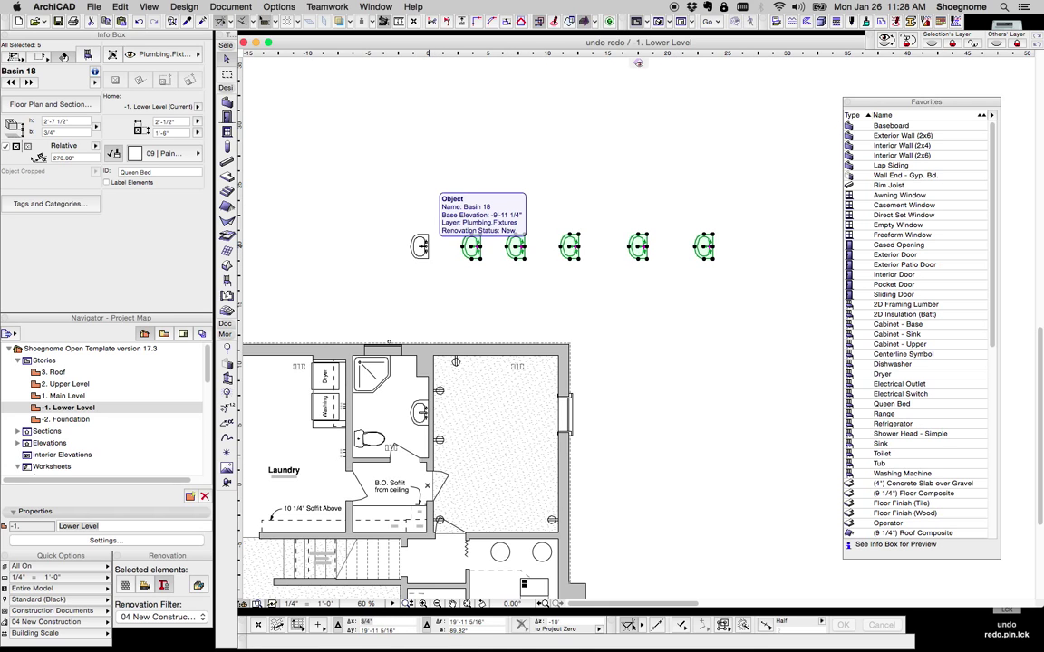
click(420, 247)
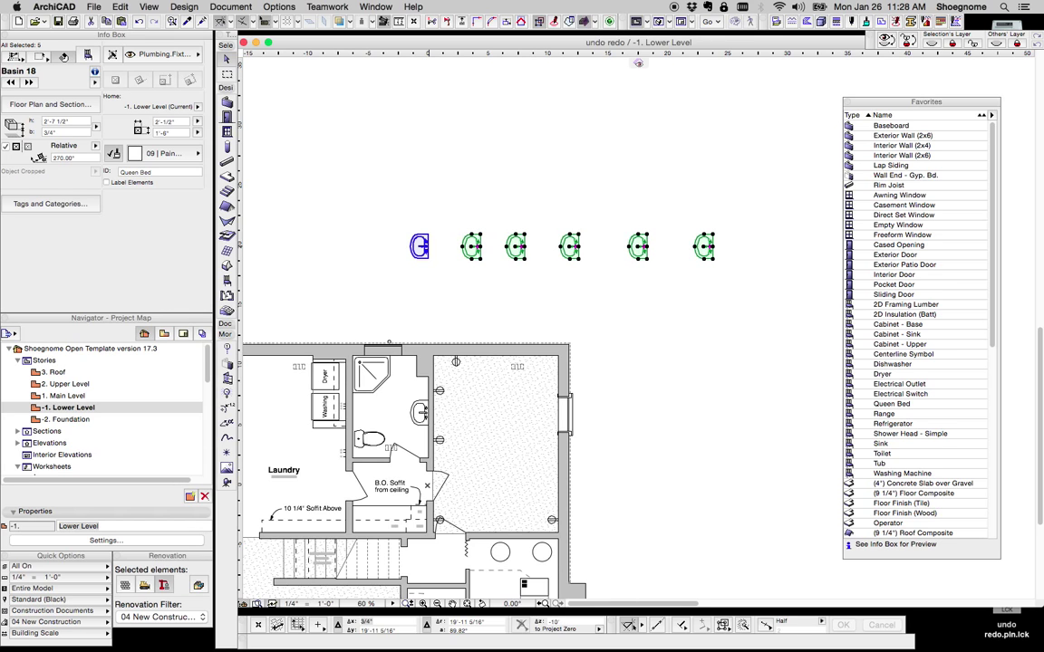
mouse_move(471, 247)
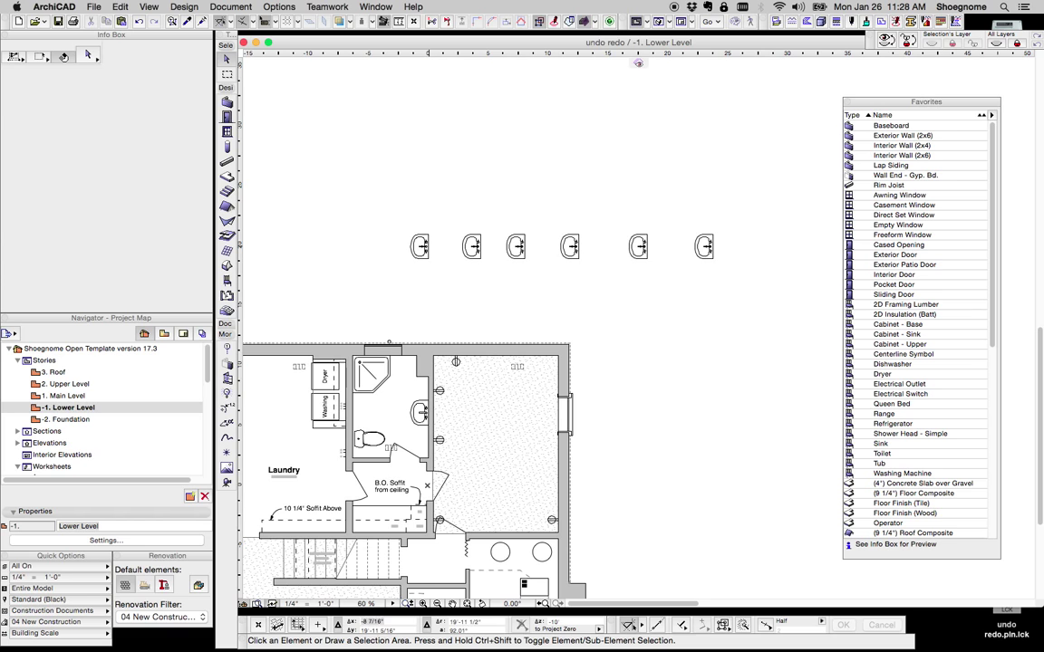
Redo the sink multiply with wider spacing and deselect the copies
click(420, 247)
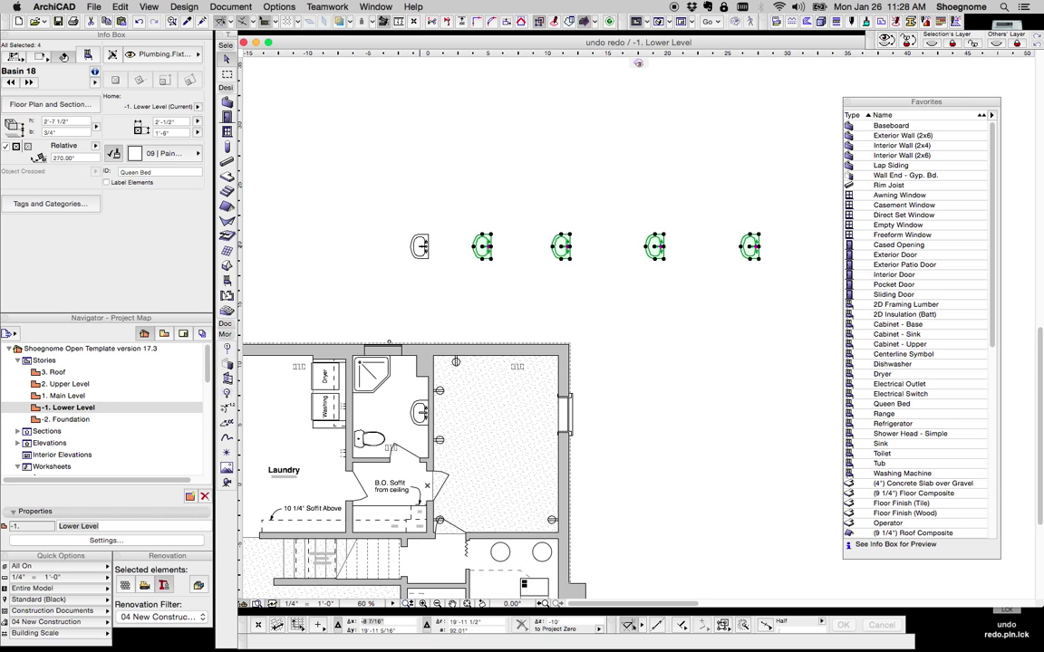
click(421, 247)
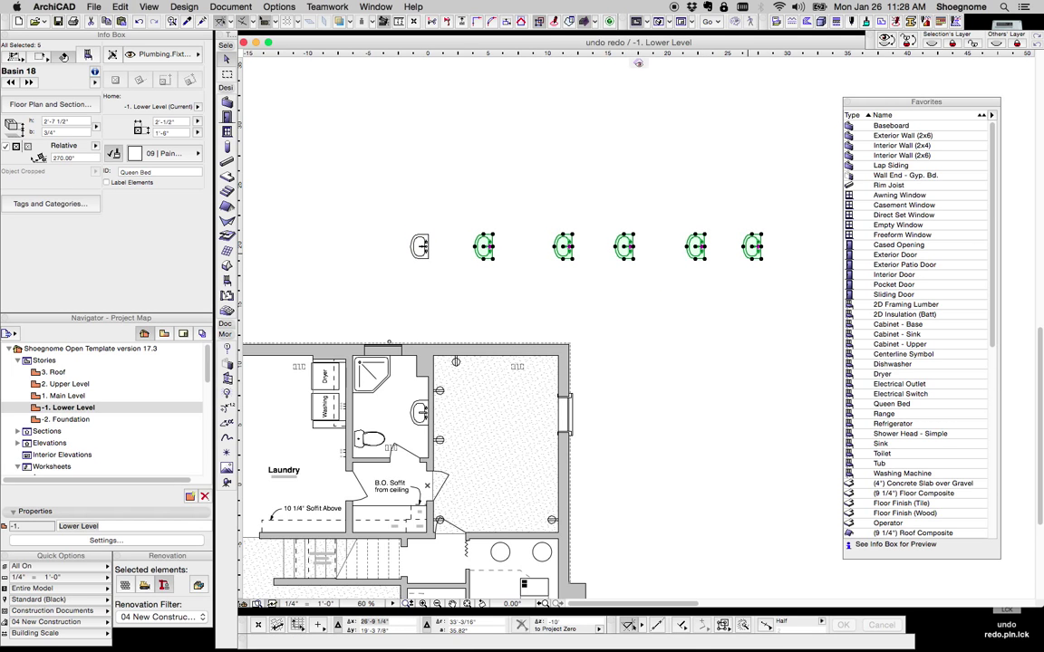
click(420, 246)
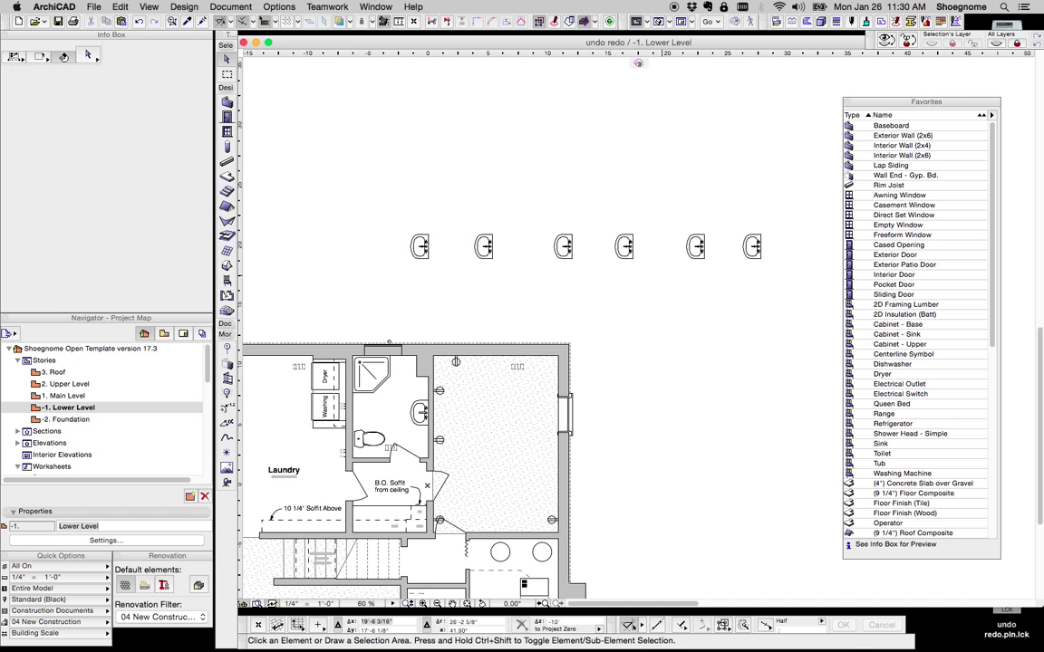
Select the bathroom sink and open Options > Work Environment
click(420, 413)
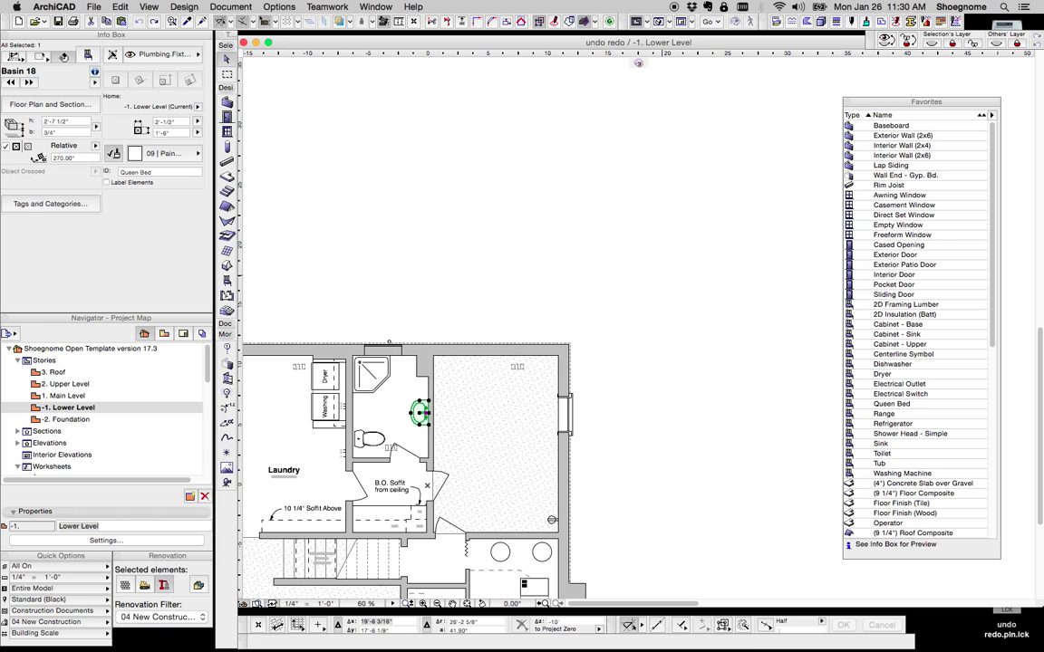
click(279, 8)
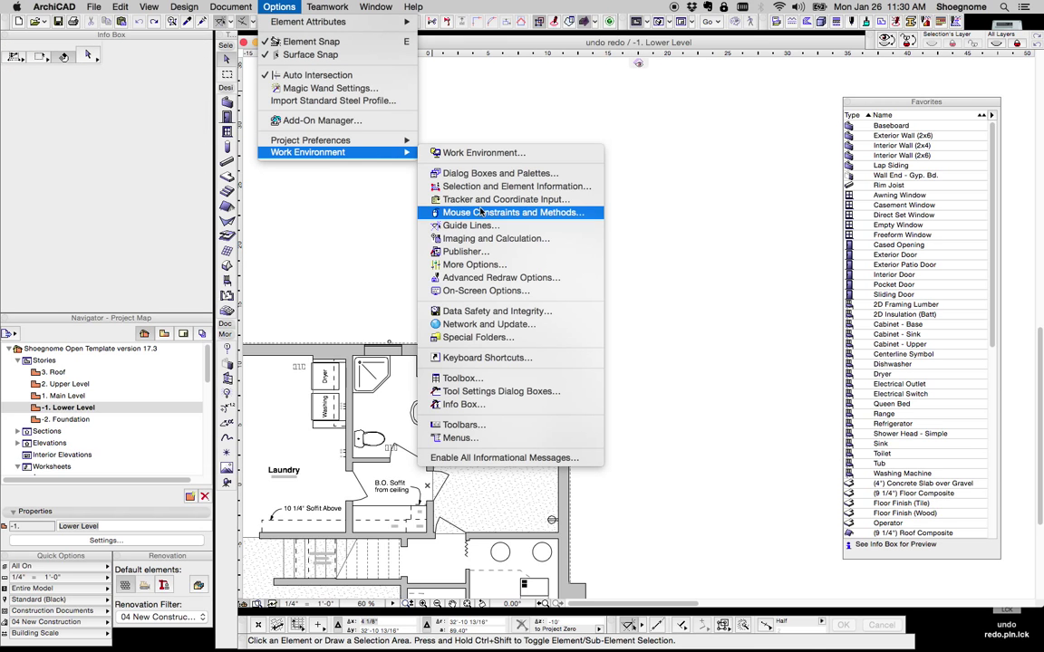
mouse_move(496, 311)
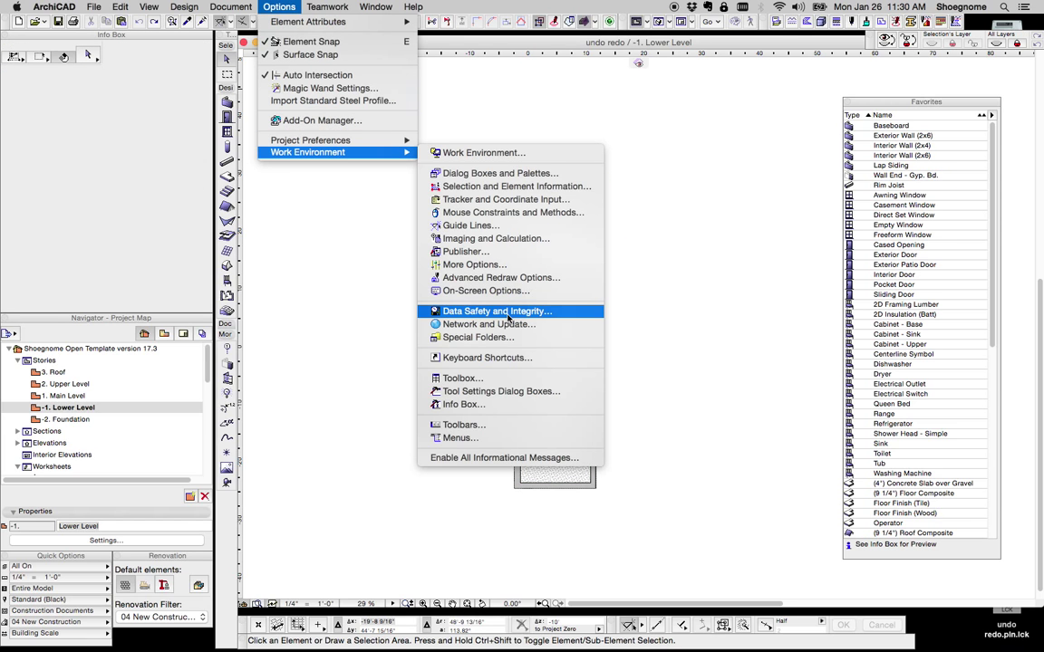
Show the Data Safety & Integrity page with the undo limit set to 99
click(497, 312)
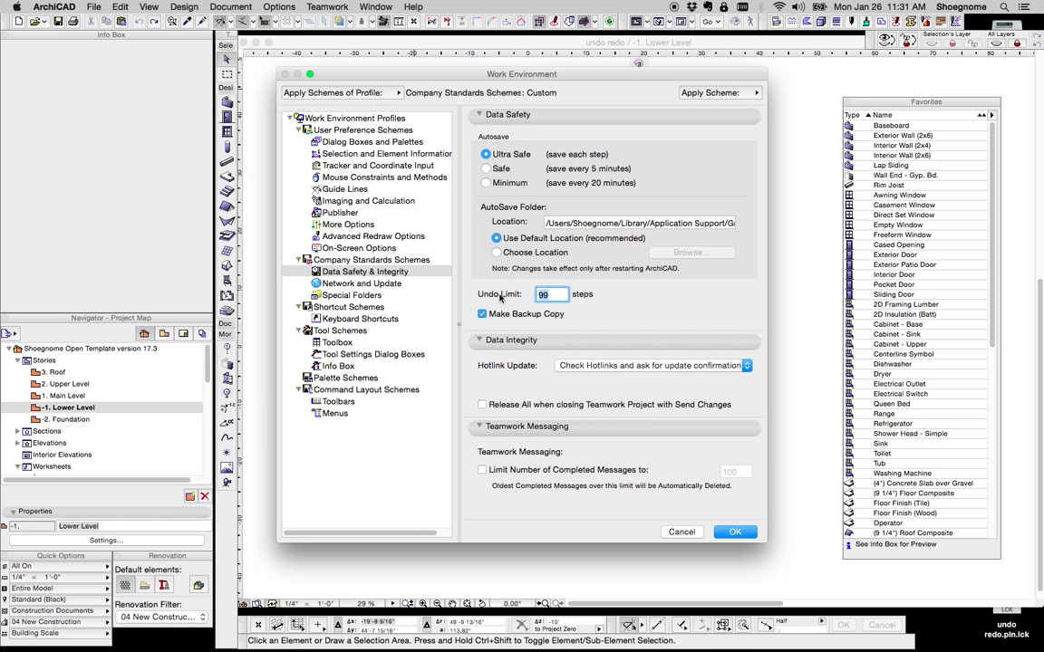
Confirm the new undo limit and return to the Lower Level plan
click(736, 533)
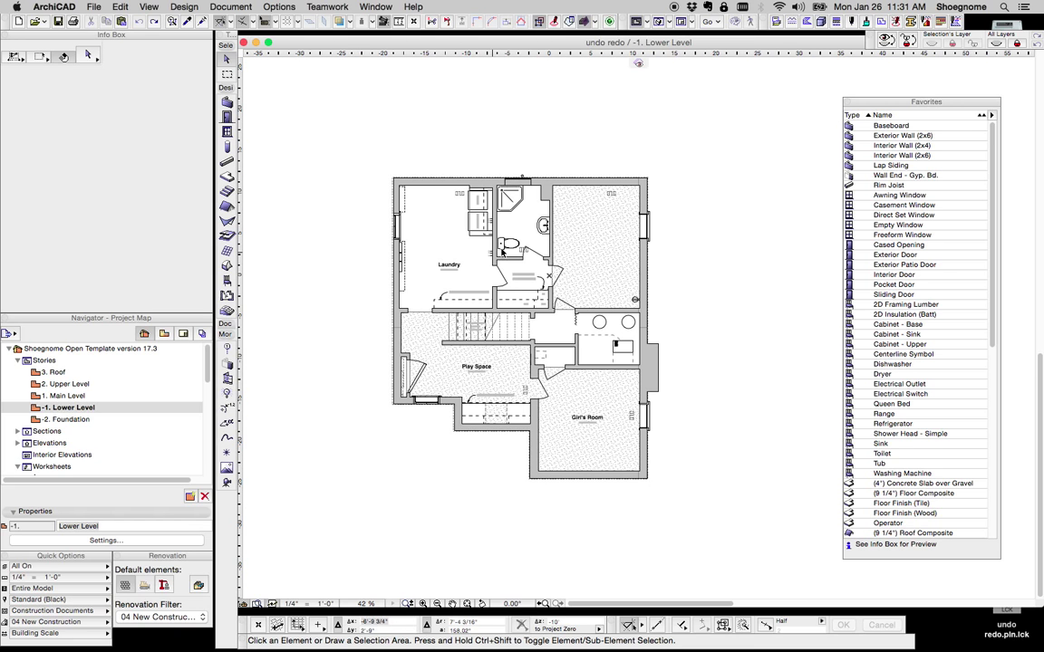
mouse_move(504, 245)
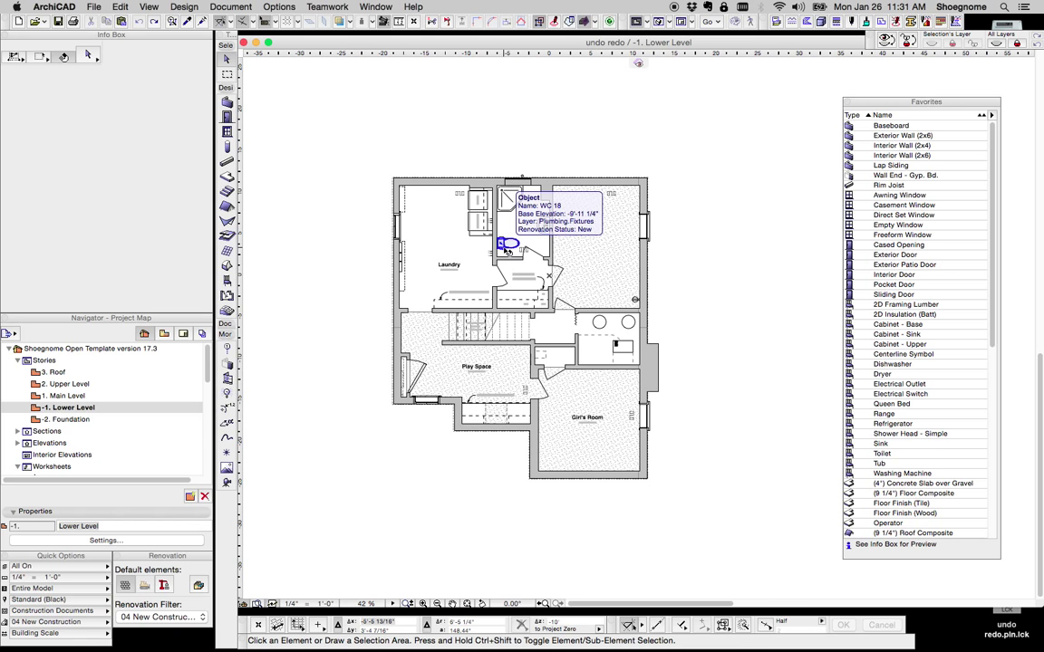